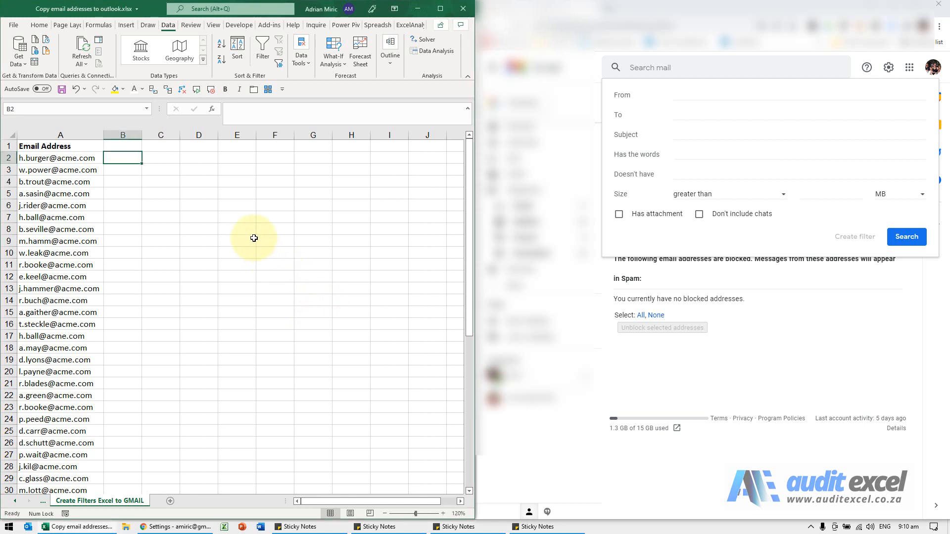
mouse_move(375, 194)
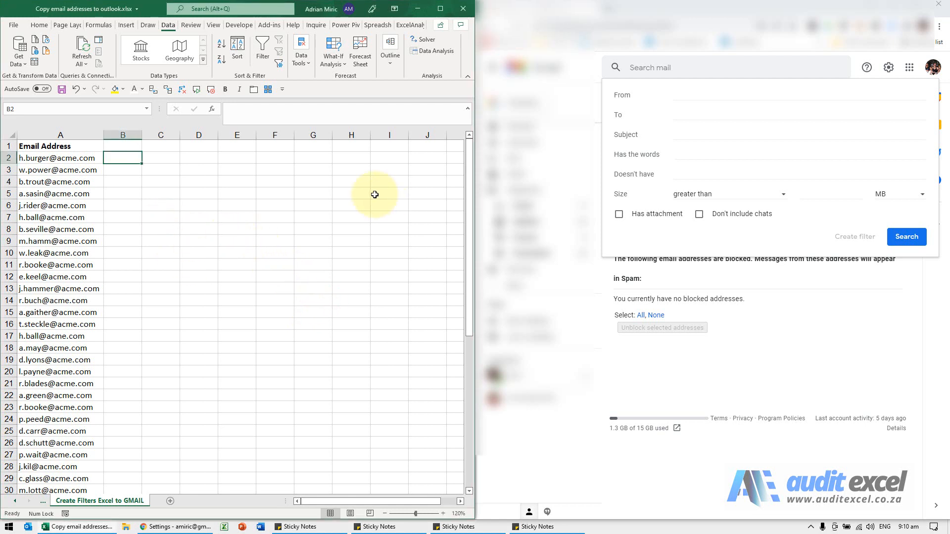
mouse_move(681, 96)
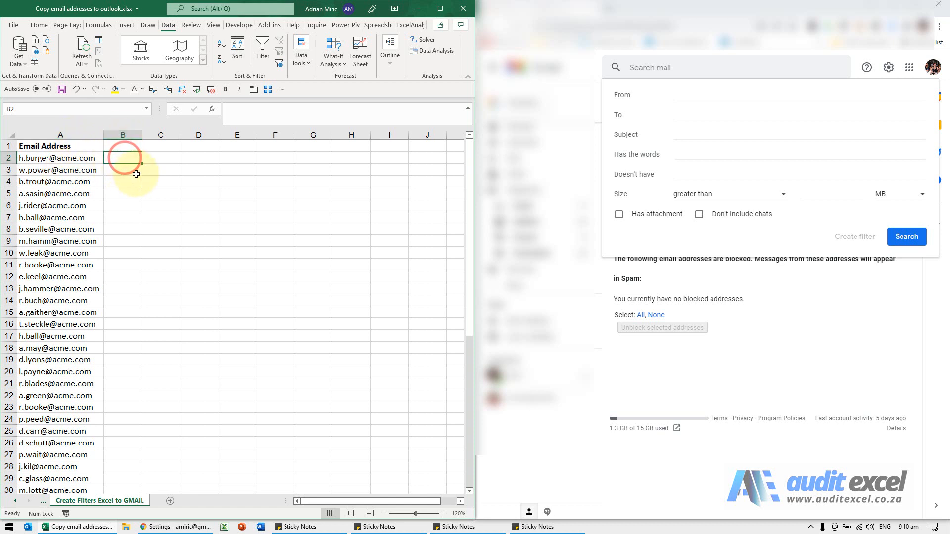
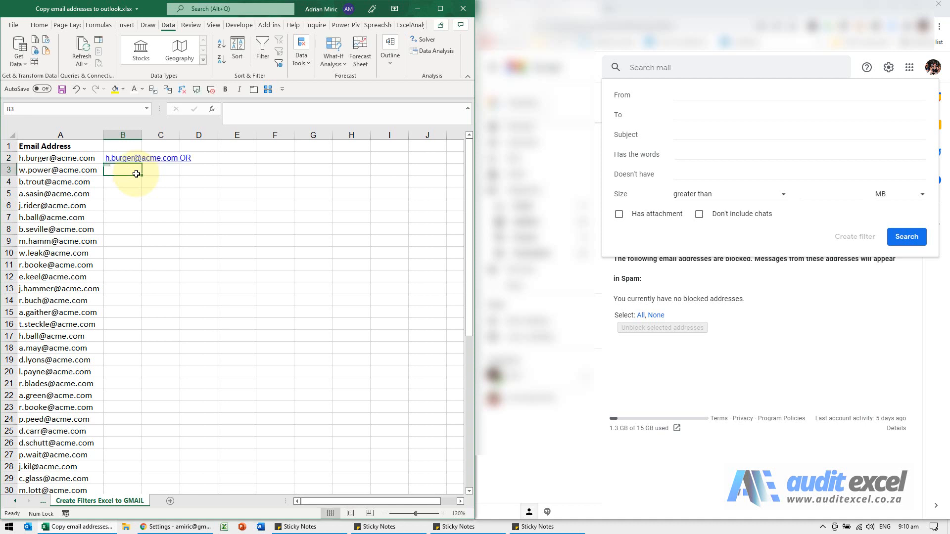
left_click(122, 157)
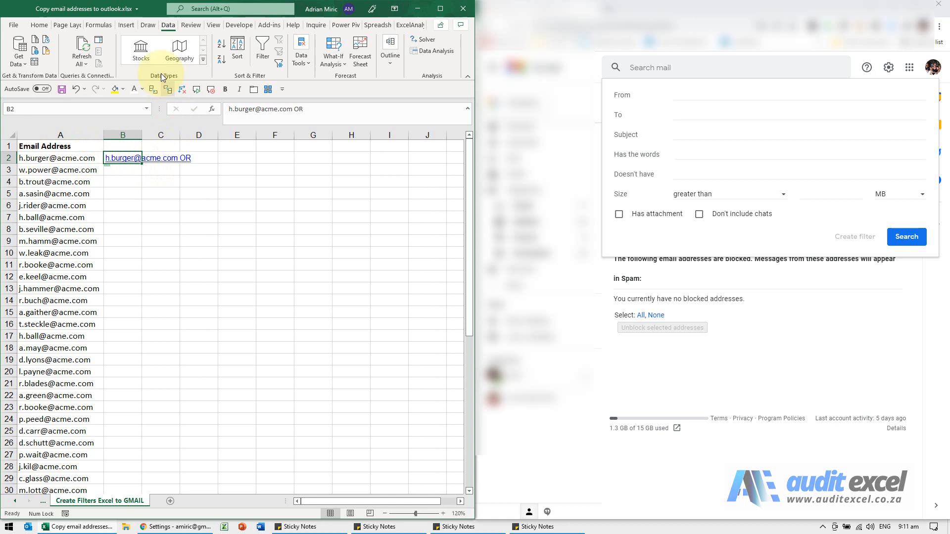
Step: Flash Fill column B so every address is followed by OR
left_click(302, 51)
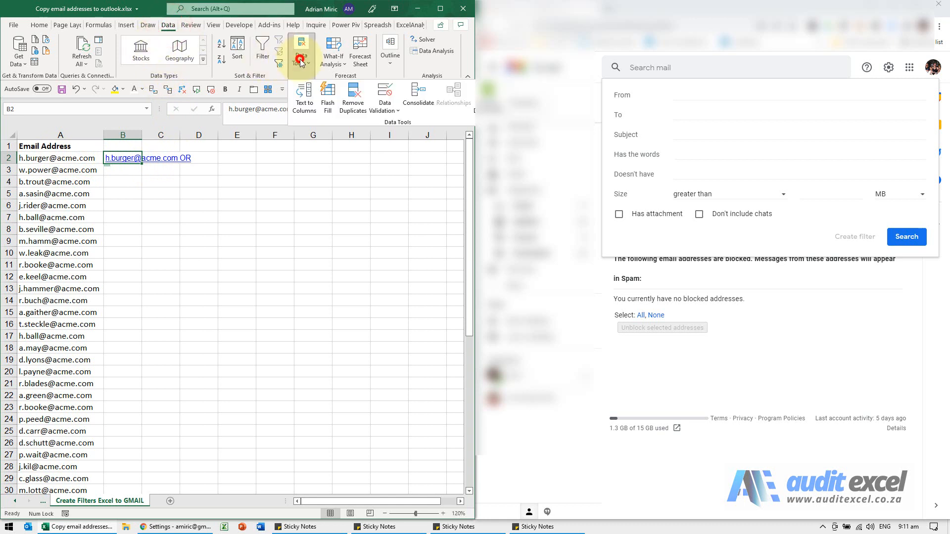
mouse_move(327, 97)
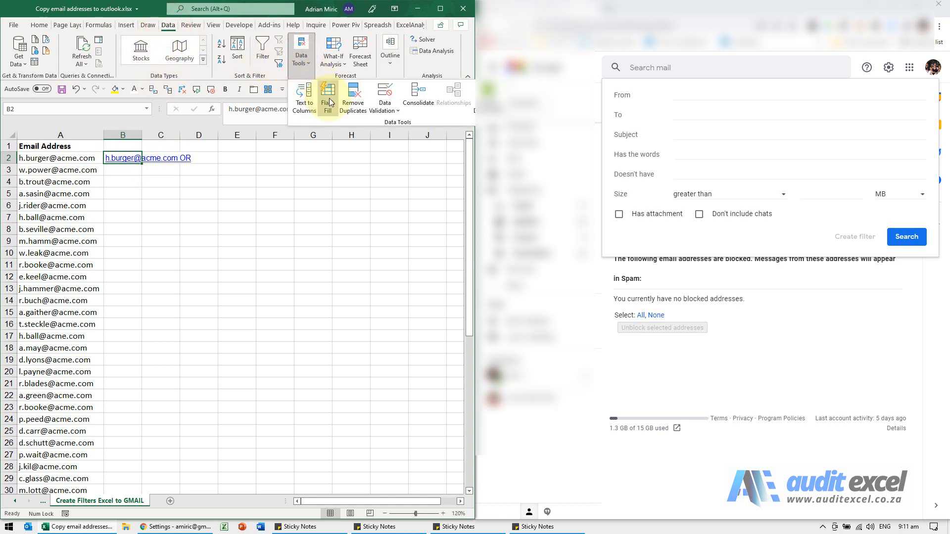
left_click(328, 94)
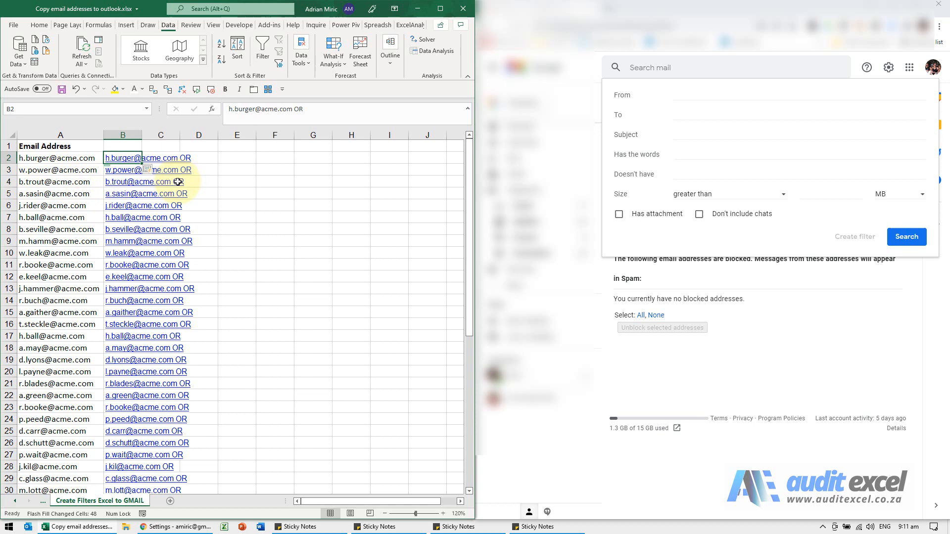
mouse_move(229, 195)
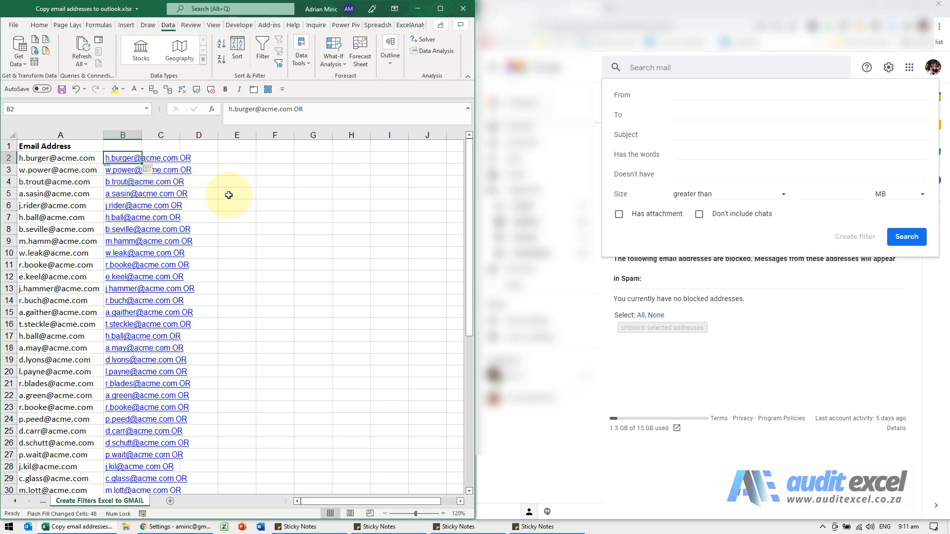
Step: Scroll down the sheet while clearing the Flash Fill results from column B
scroll("down", 3)
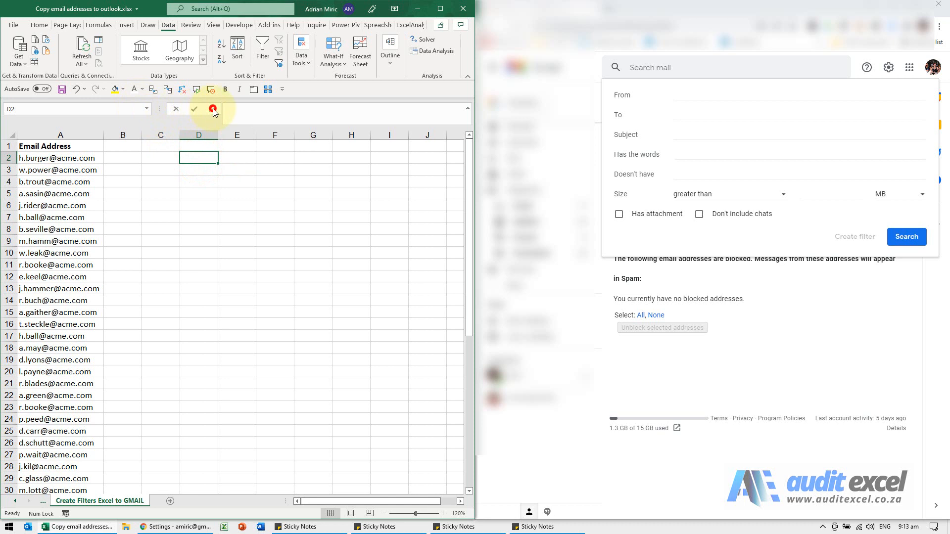
Step: Start a =TEXTJOIN( formula in D2 after dismissing the Insert Function list
left_click(213, 109)
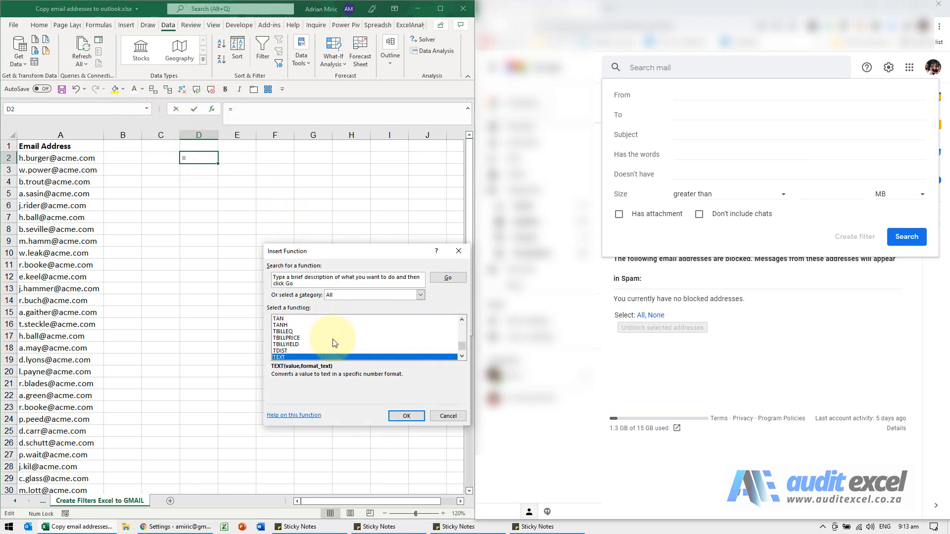
left_click(406, 416)
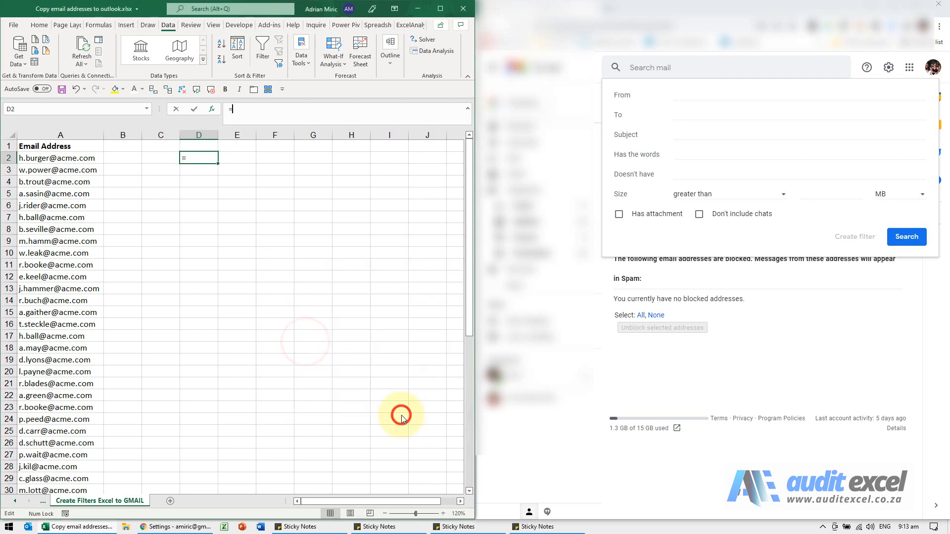
type("TEXTJOIN(")
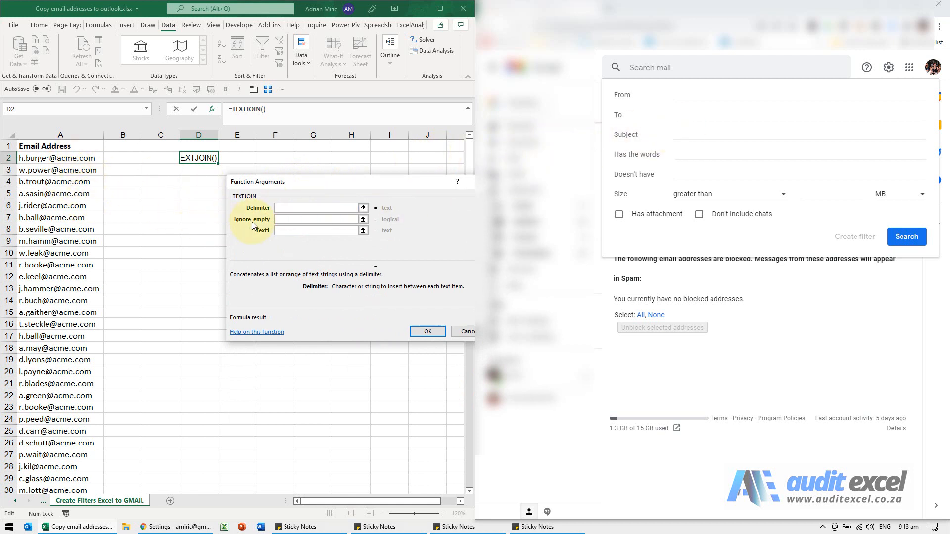
Step: Complete TEXTJOIN with ' OR ' delimiter and A2:A50 as the text, then confirm
type("1")
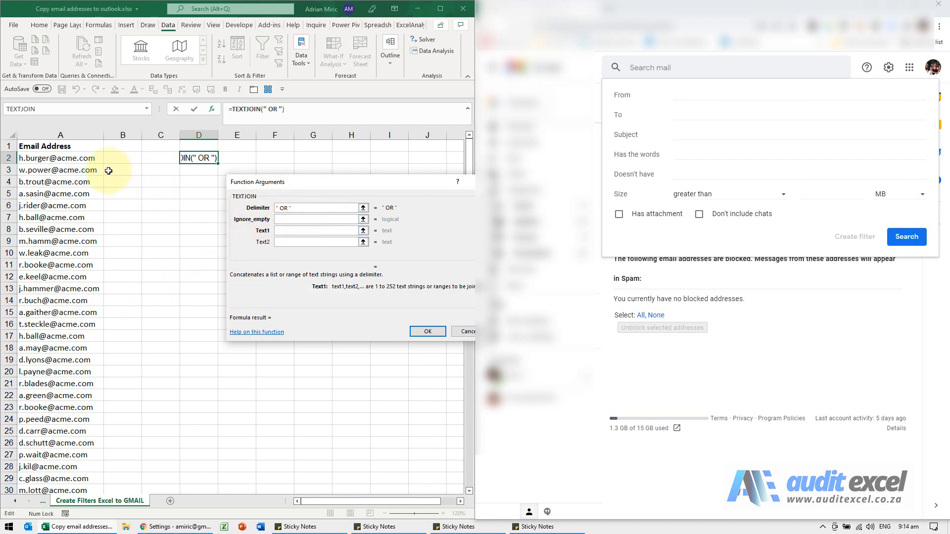
left_click(59, 158)
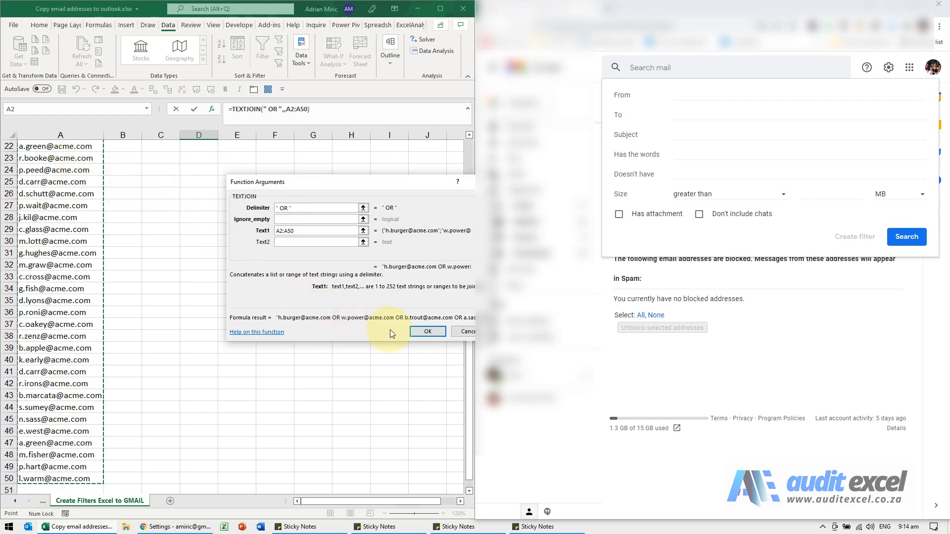
left_click(427, 331)
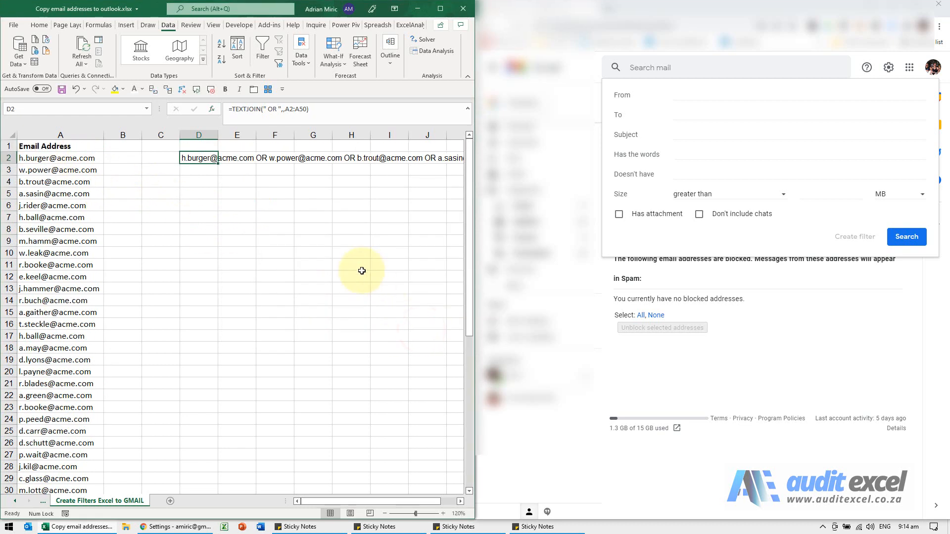